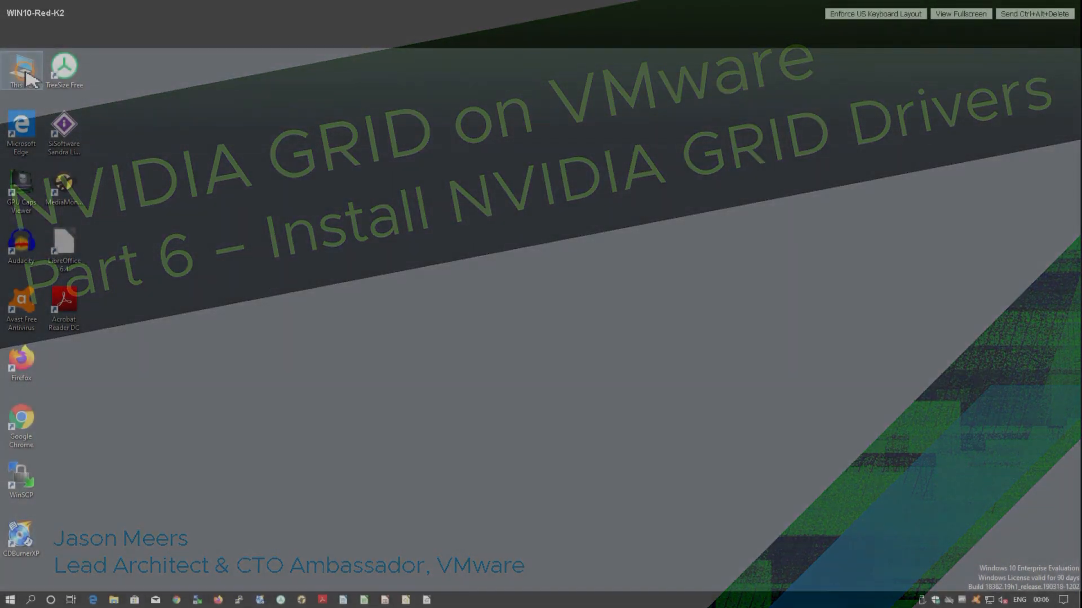
Check the VMware SVGA 3D adapter in Device Manager, then close Computer Management
right_click(21, 69)
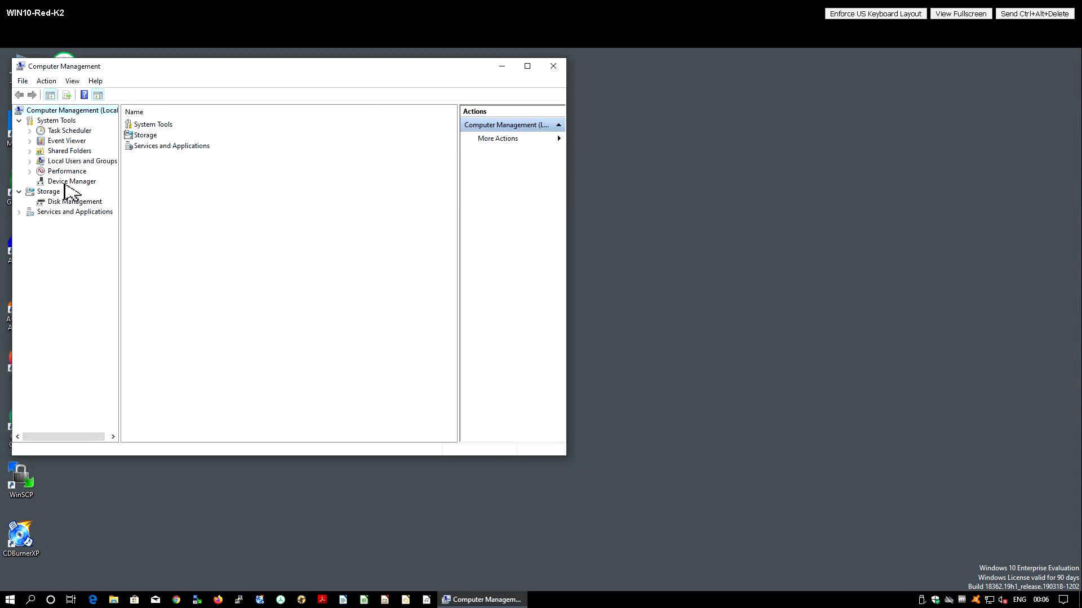
click(71, 180)
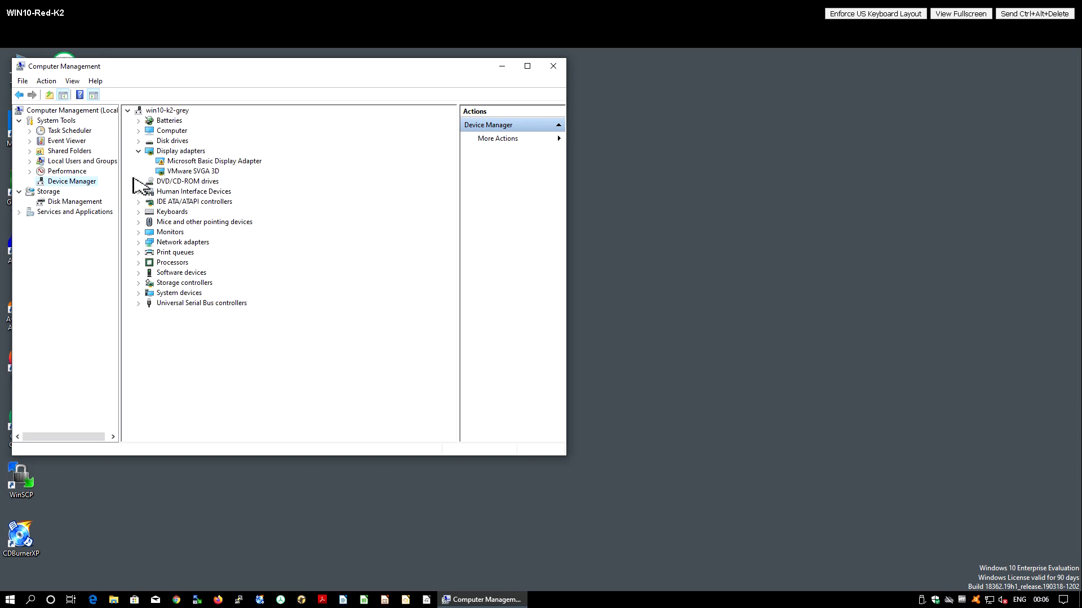
click(194, 170)
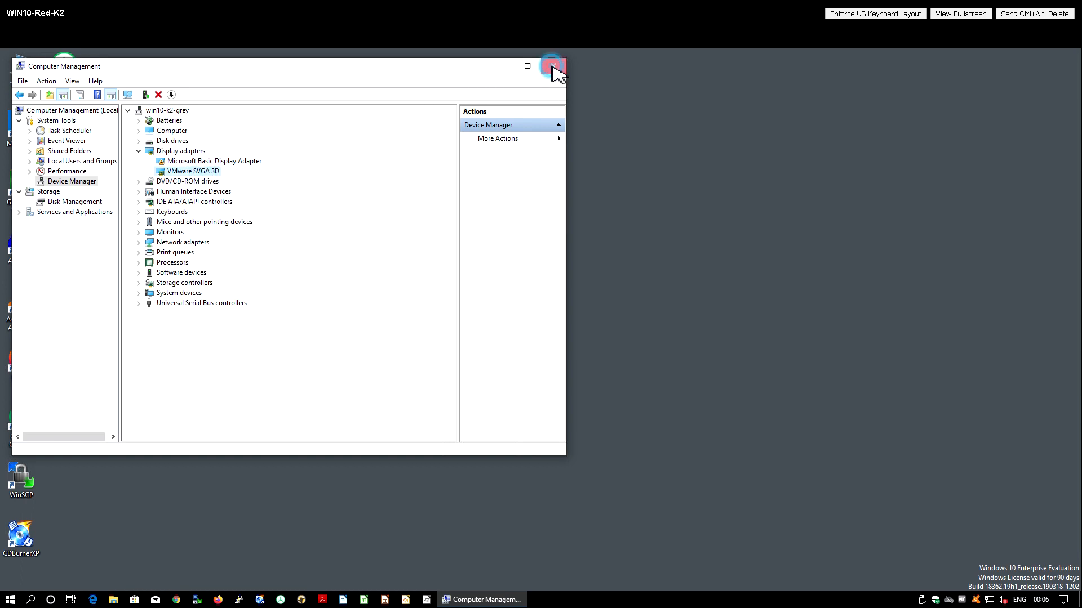
click(552, 67)
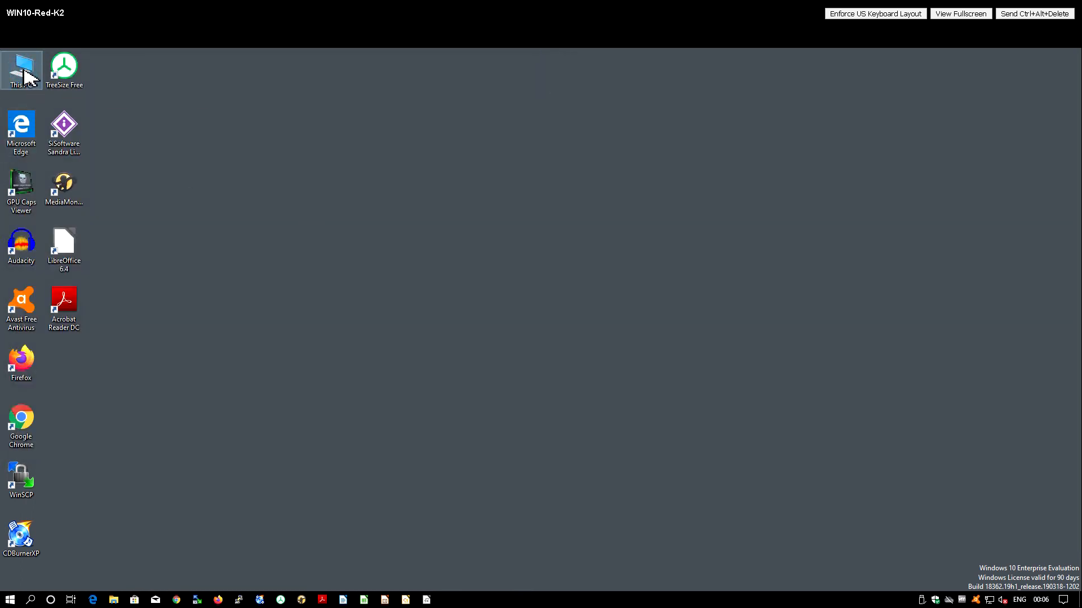
Browse to the NVIDIA vGPU Kepler driver folder and select the Windows 10 64-bit package
double_click(21, 65)
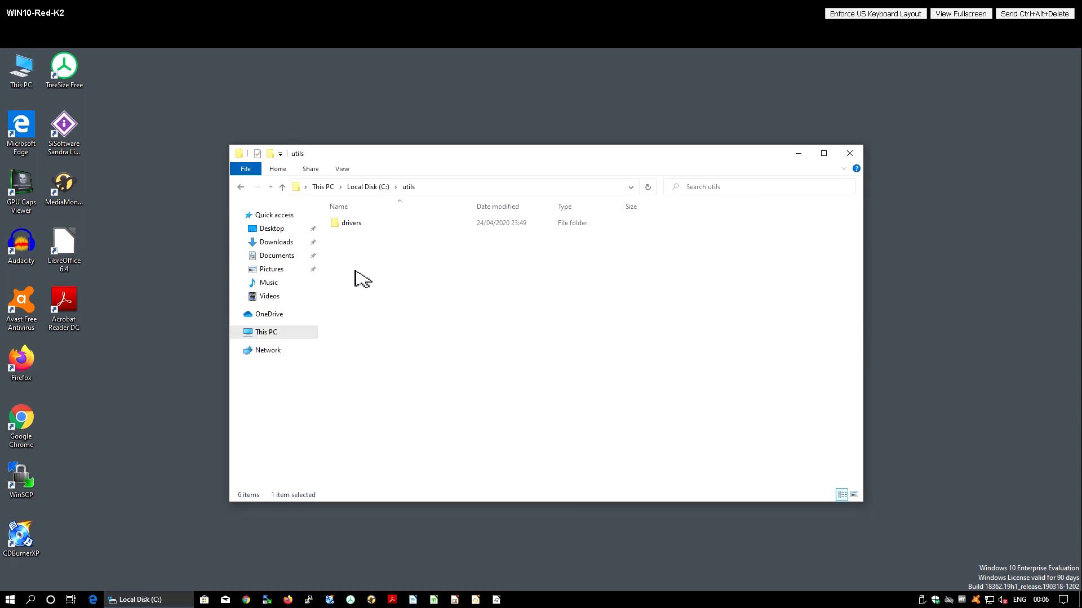
double_click(351, 223)
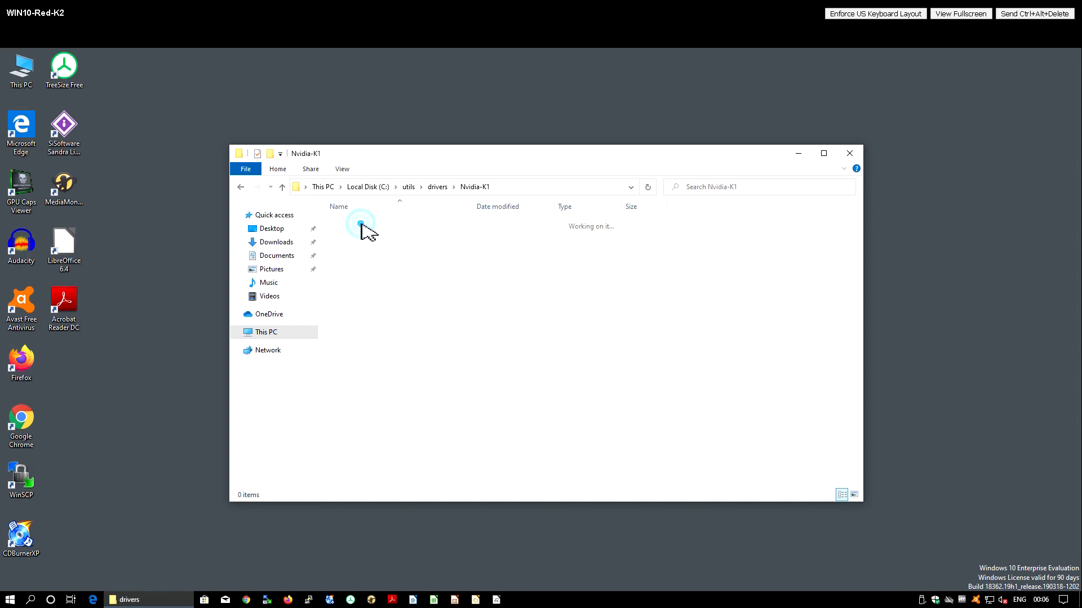
double_click(359, 224)
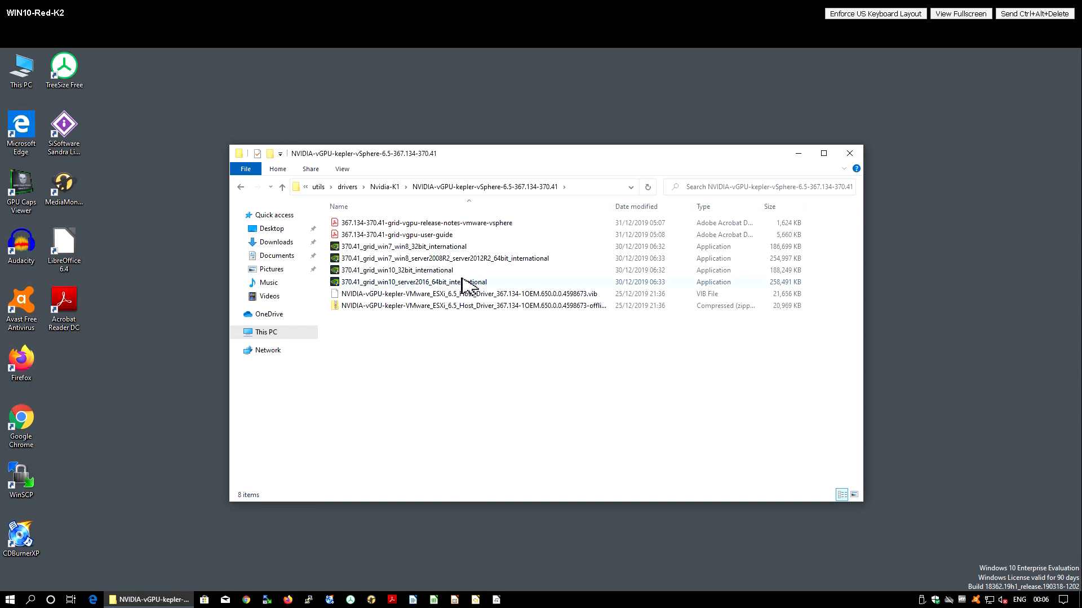
mouse_move(469, 282)
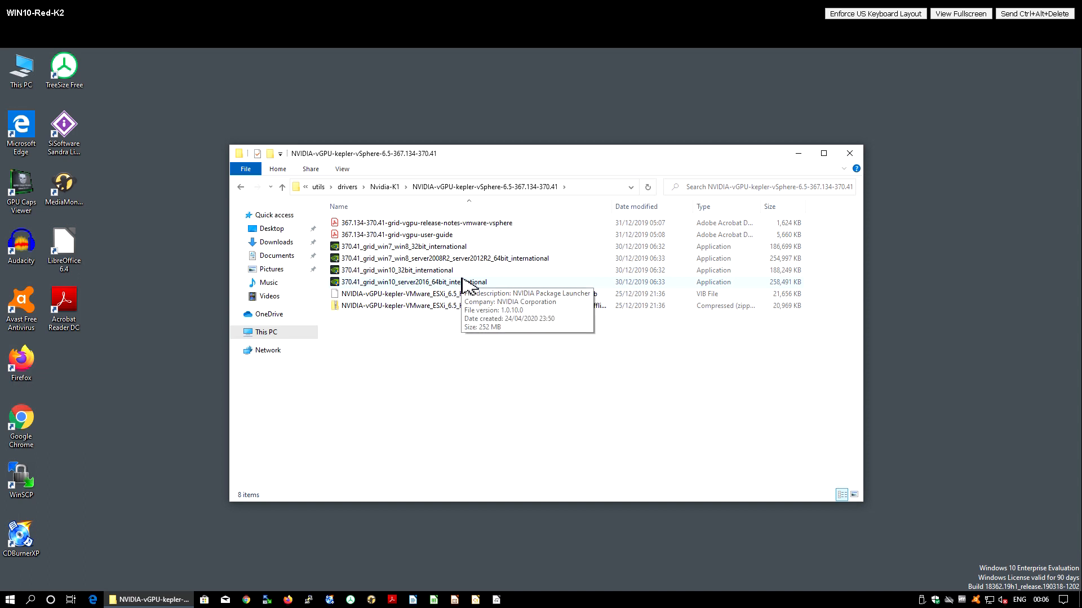
mouse_move(435, 290)
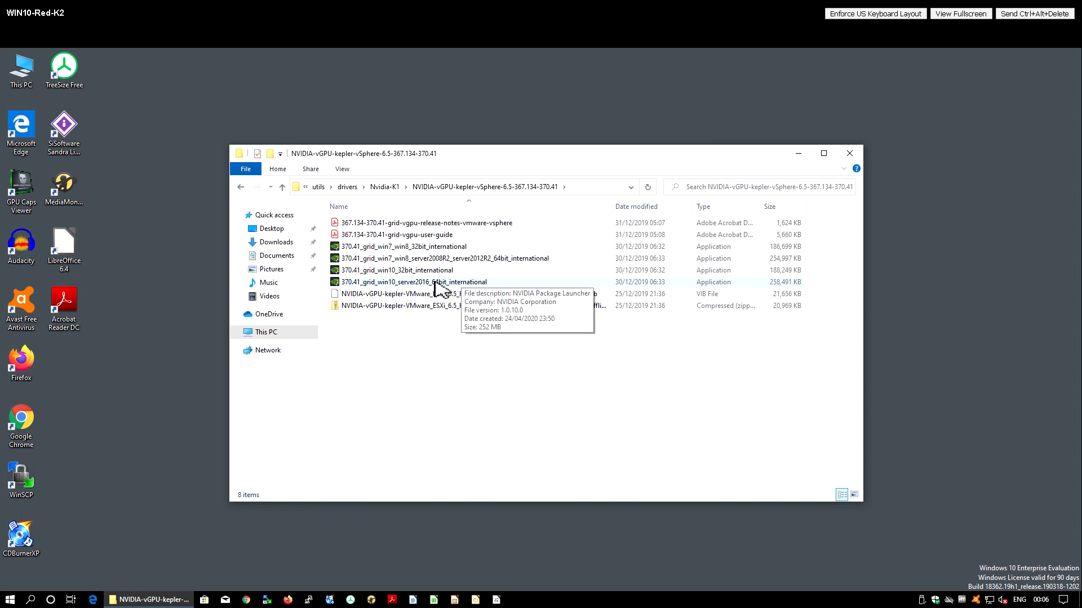
click(413, 282)
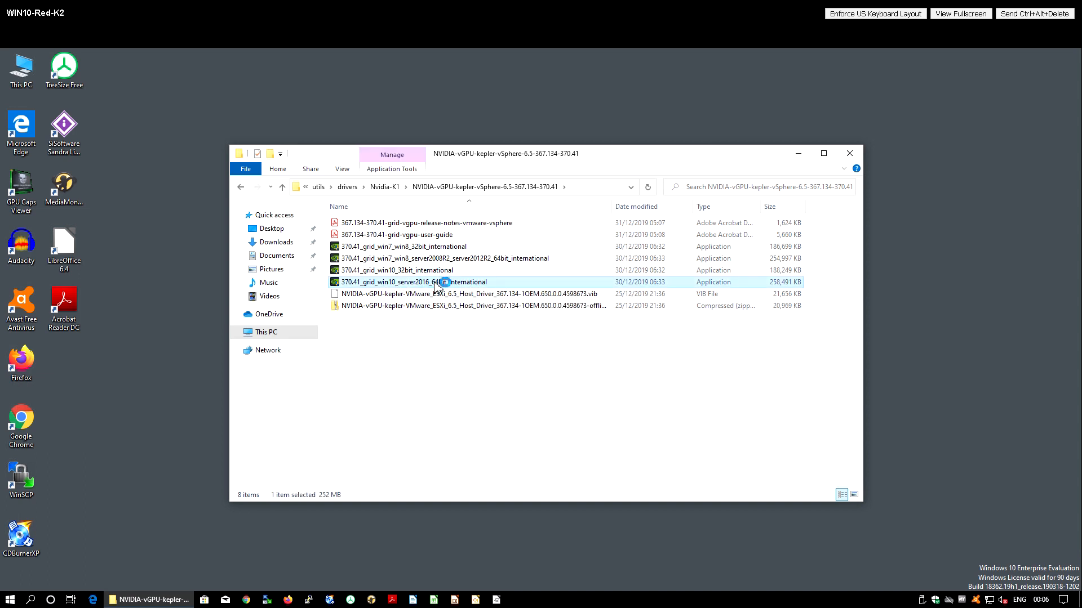
Launch the Windows 10 64-bit driver package and extract it to the default folder
double_click(413, 282)
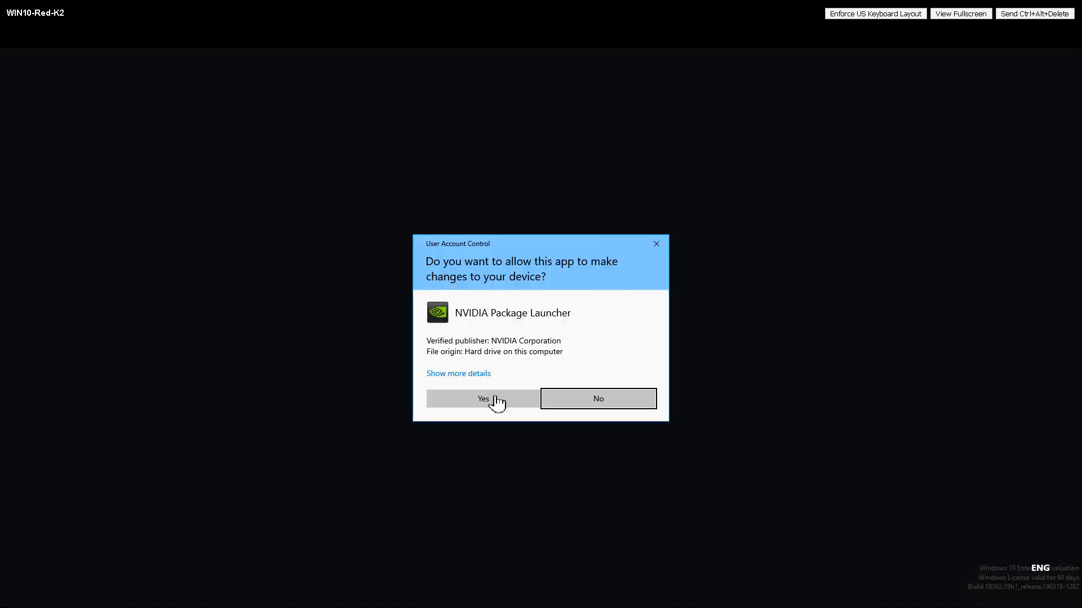
click(483, 399)
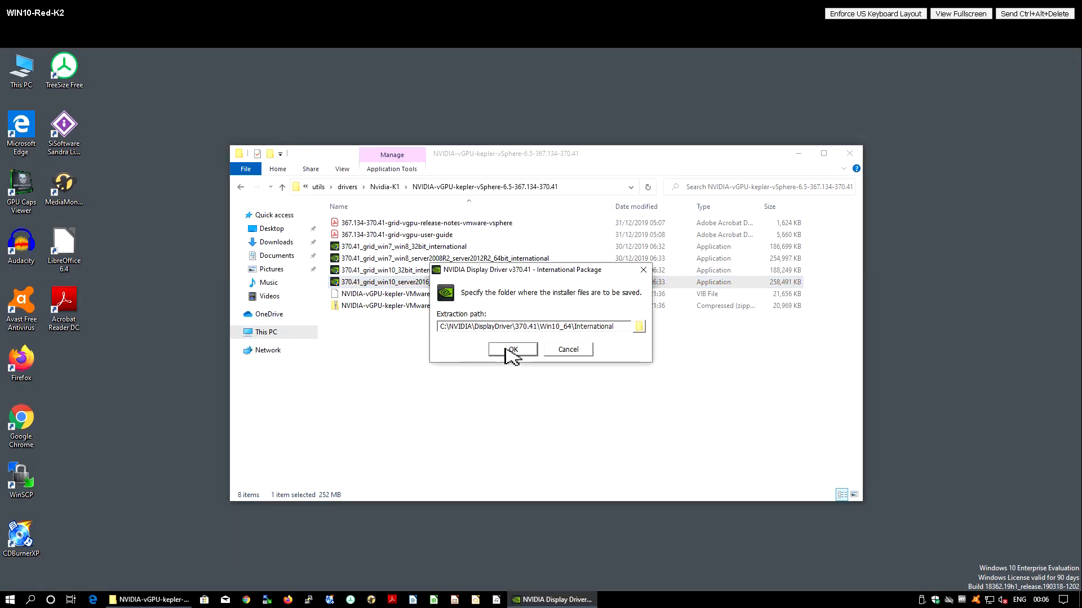
click(512, 350)
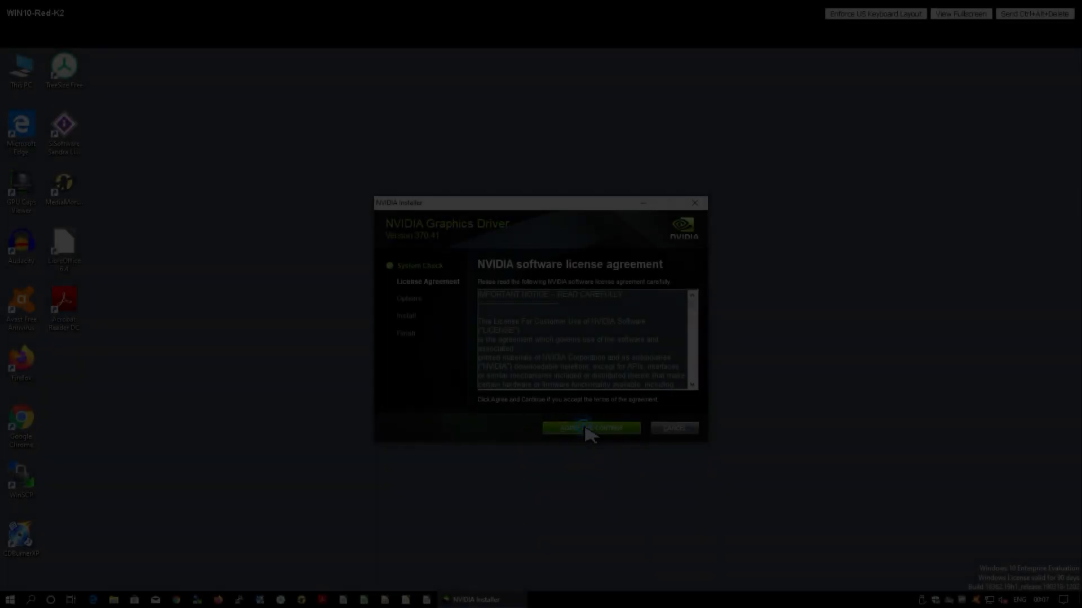
Accept the license, install driver 370.41 with WMI and nView, and restart
click(590, 428)
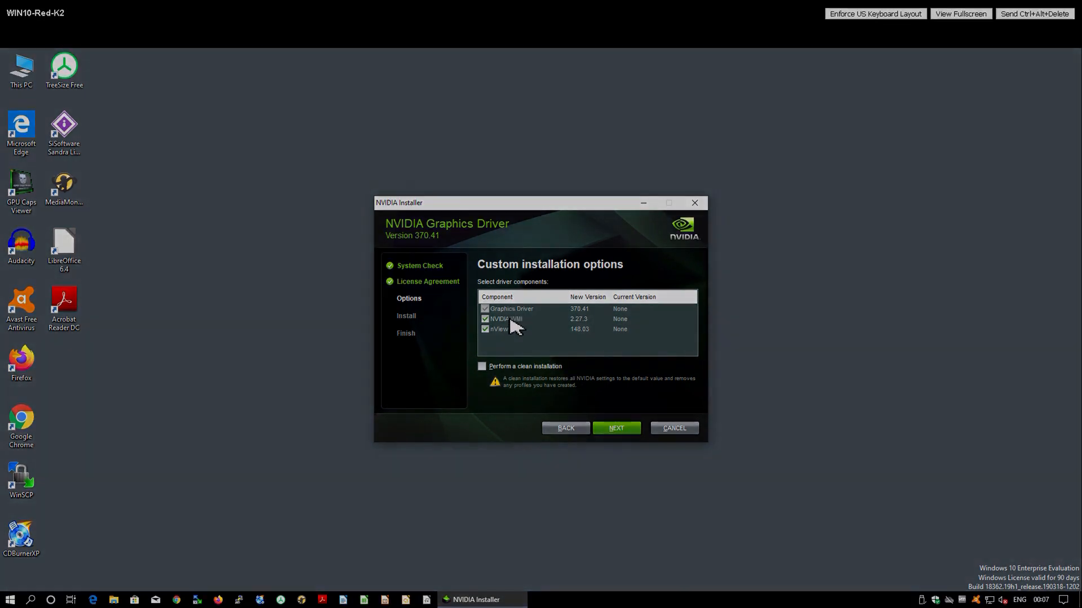
click(615, 428)
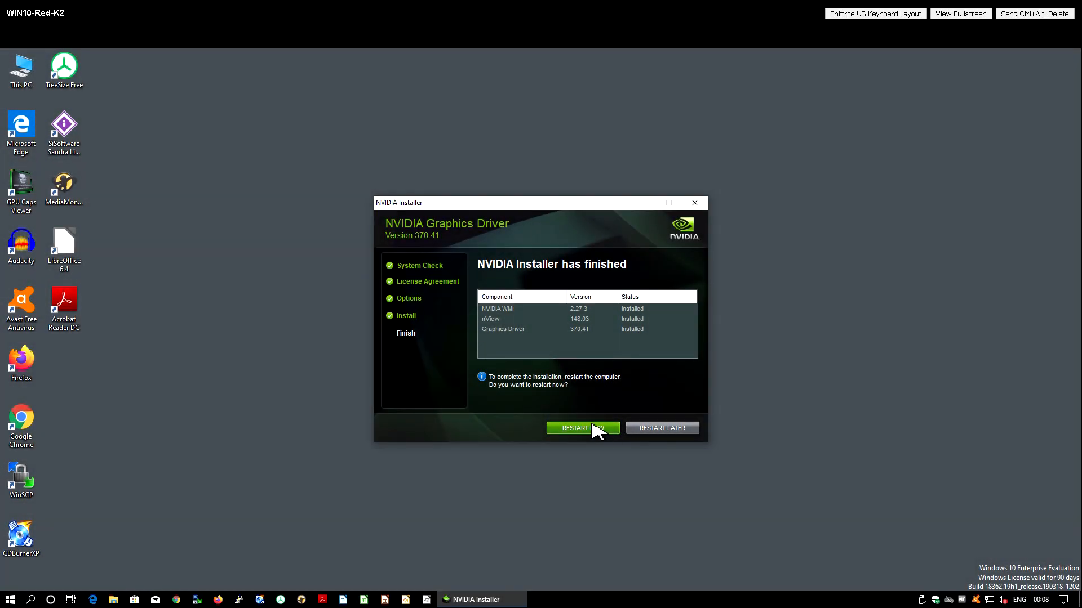
click(582, 427)
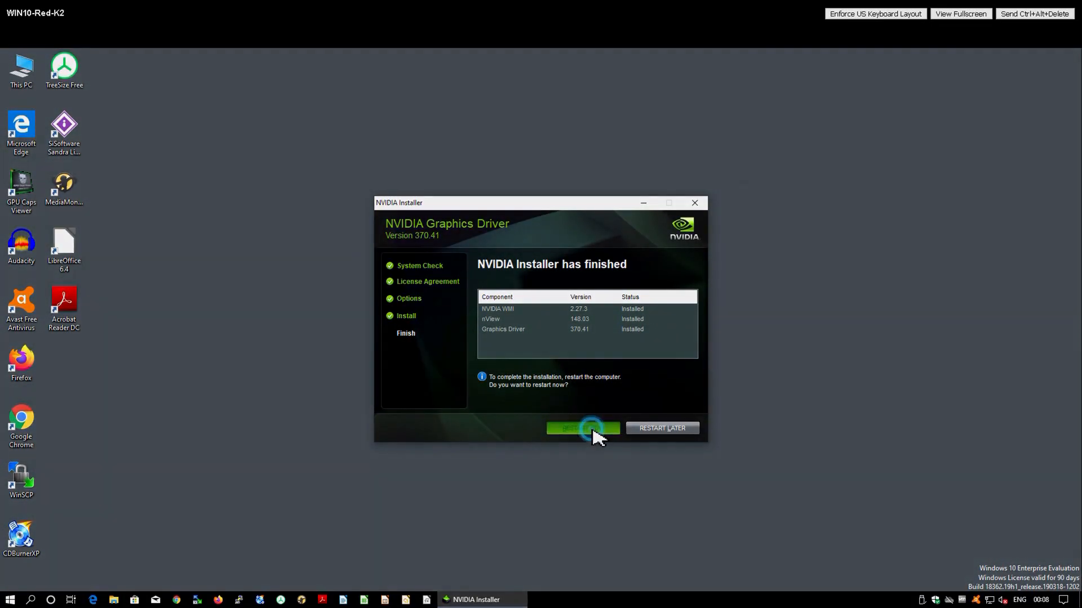
click(582, 428)
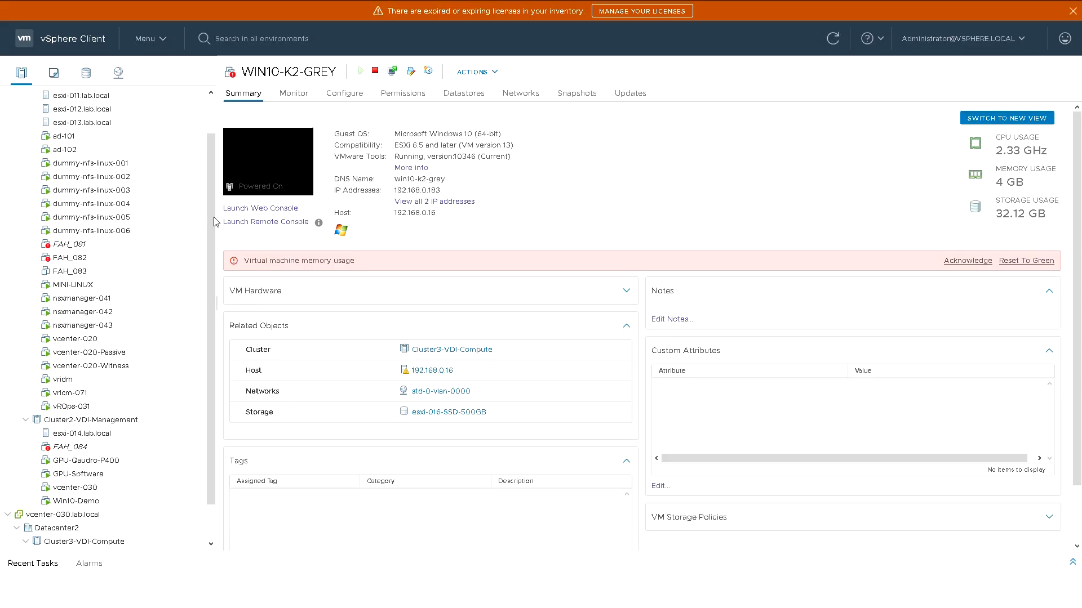
Launch the remote console for WIN10-K2-GREY and connect to 192.168.0.183 by Remote Desktop
click(265, 221)
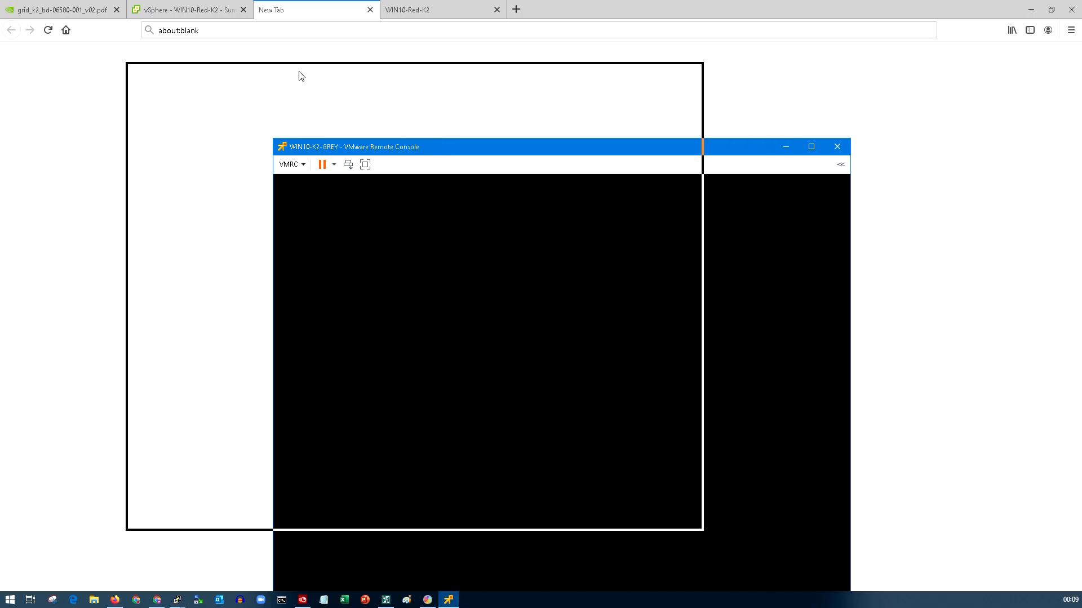
click(810, 147)
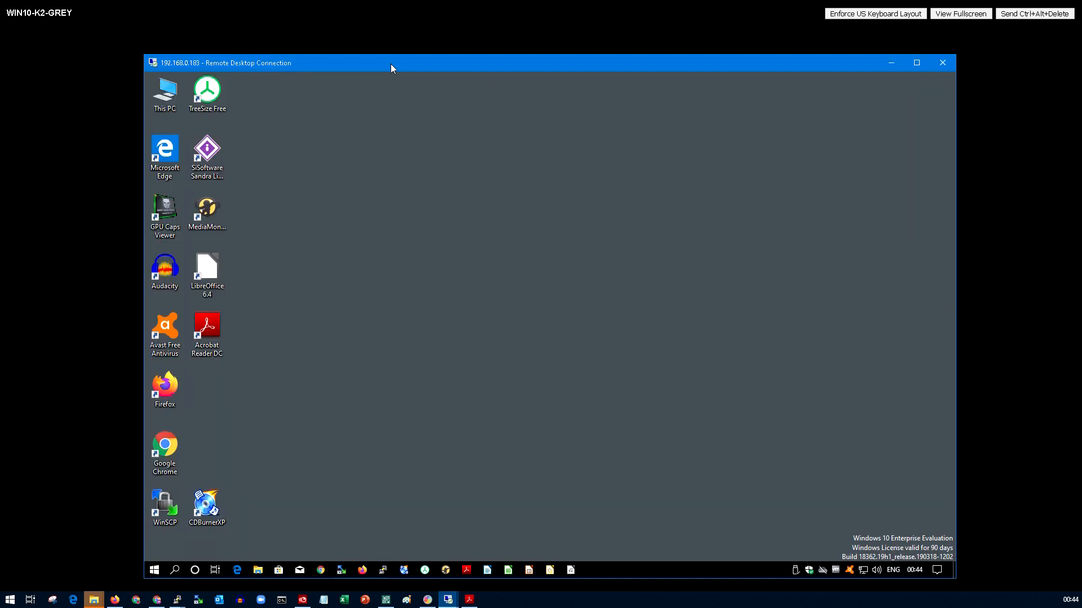
Open Computer Management from This PC and select NVIDIA GRID K240Q under Display adapters
right_click(164, 93)
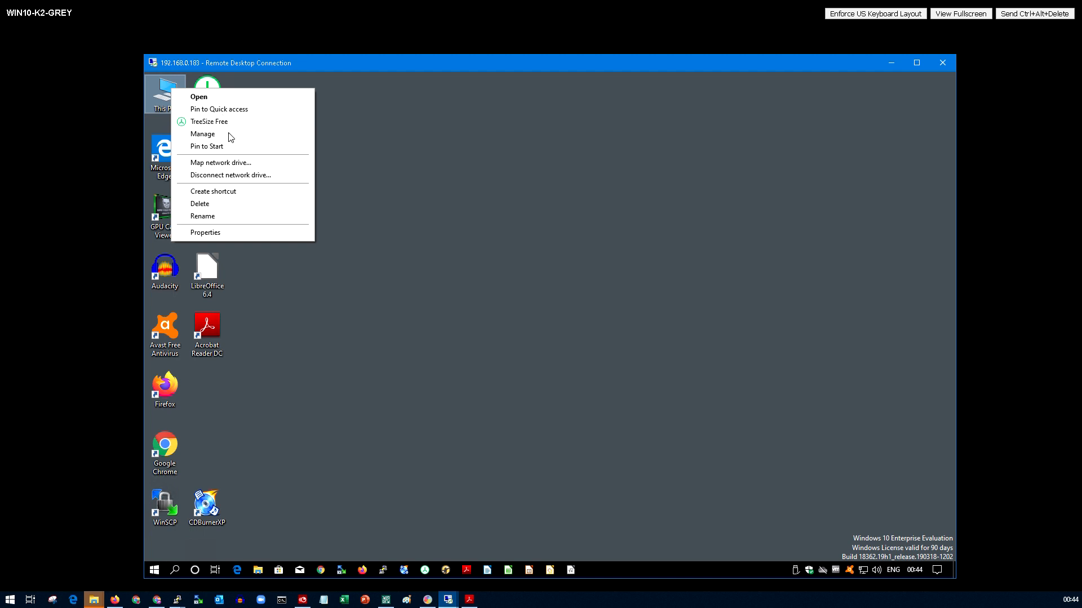
click(236, 142)
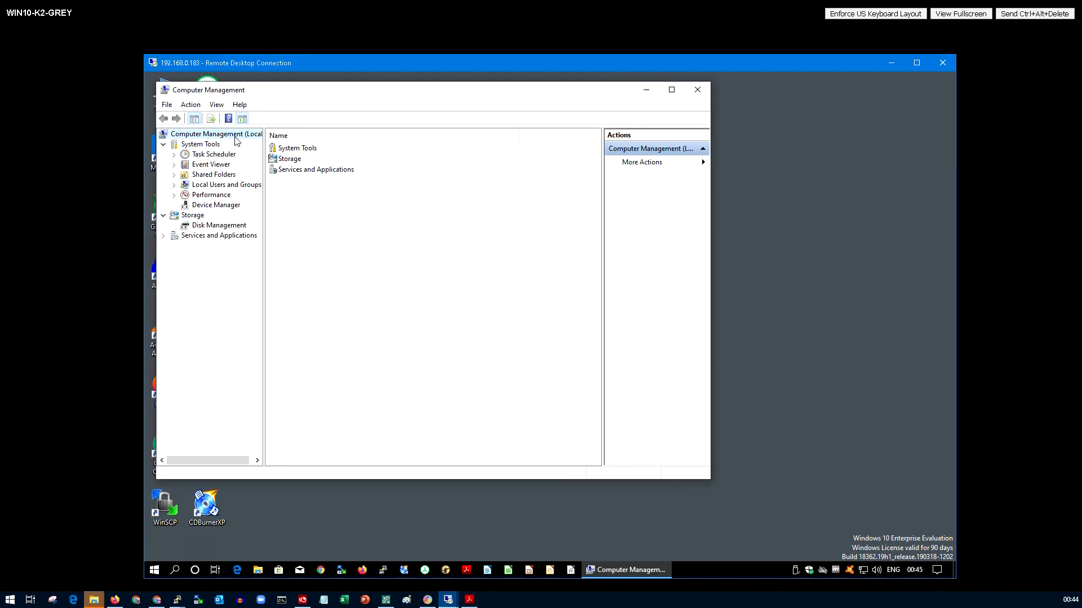
click(217, 205)
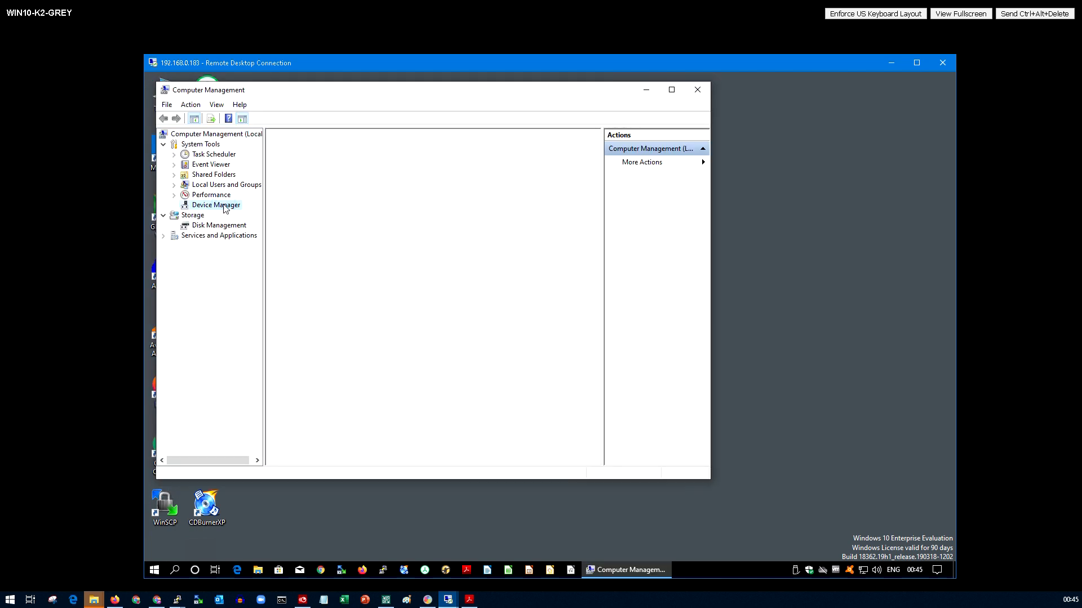
click(215, 205)
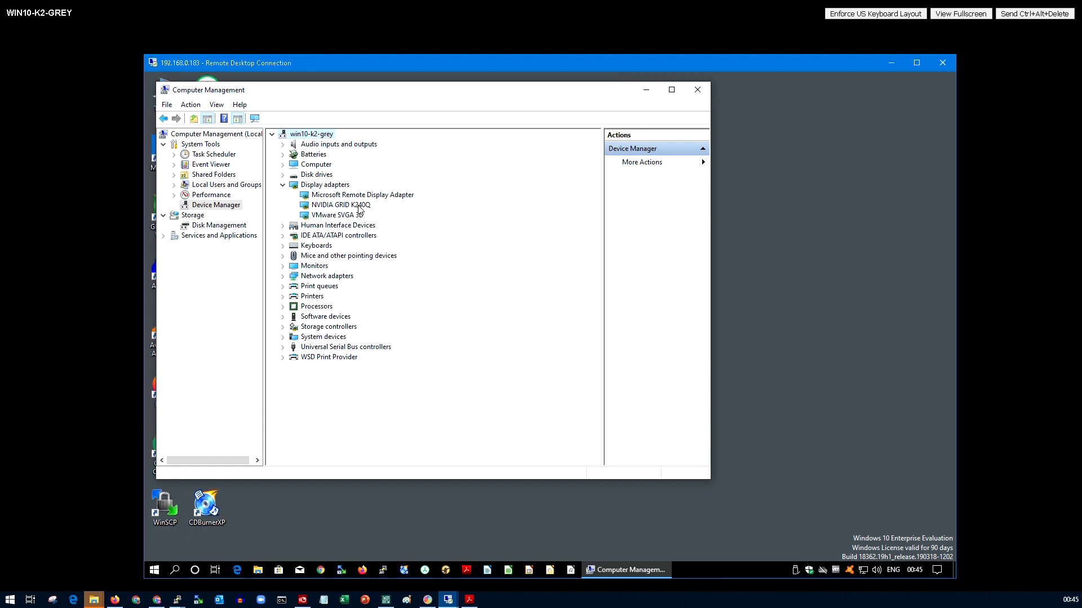
click(339, 205)
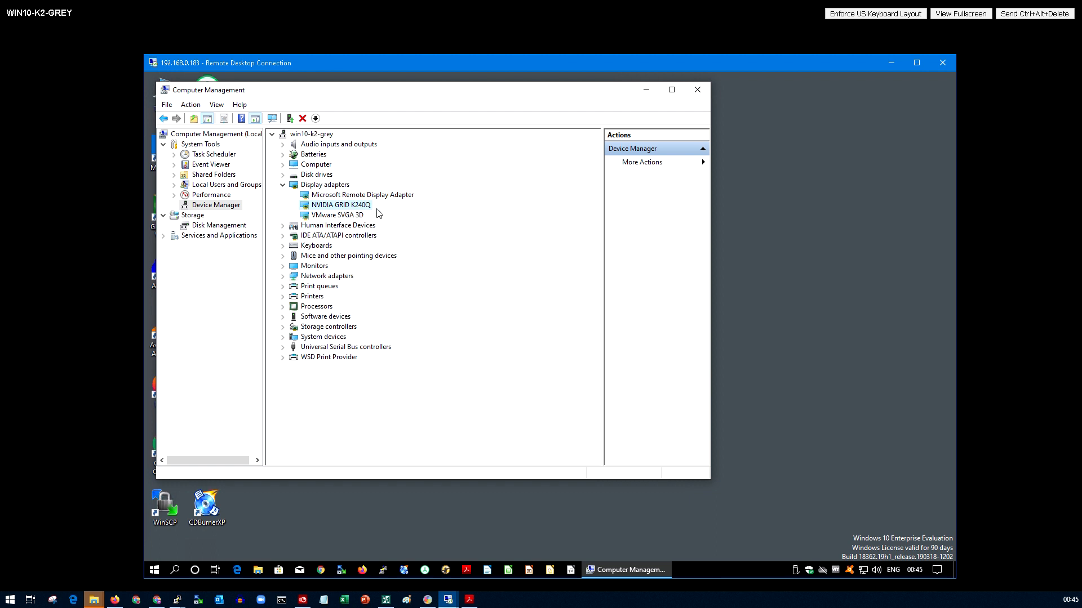
mouse_move(365, 214)
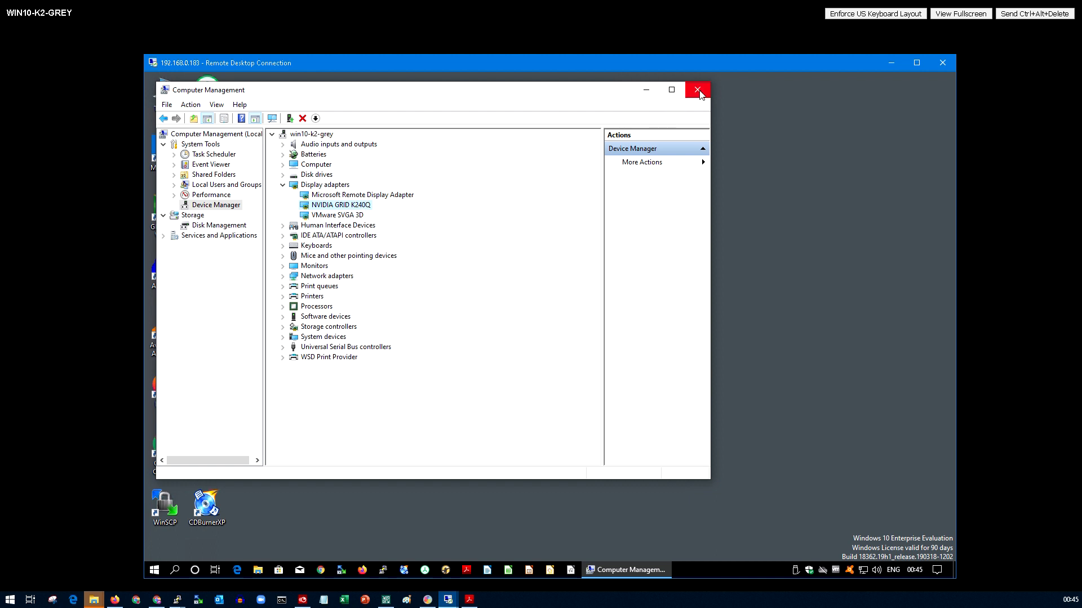
mouse_move(697, 89)
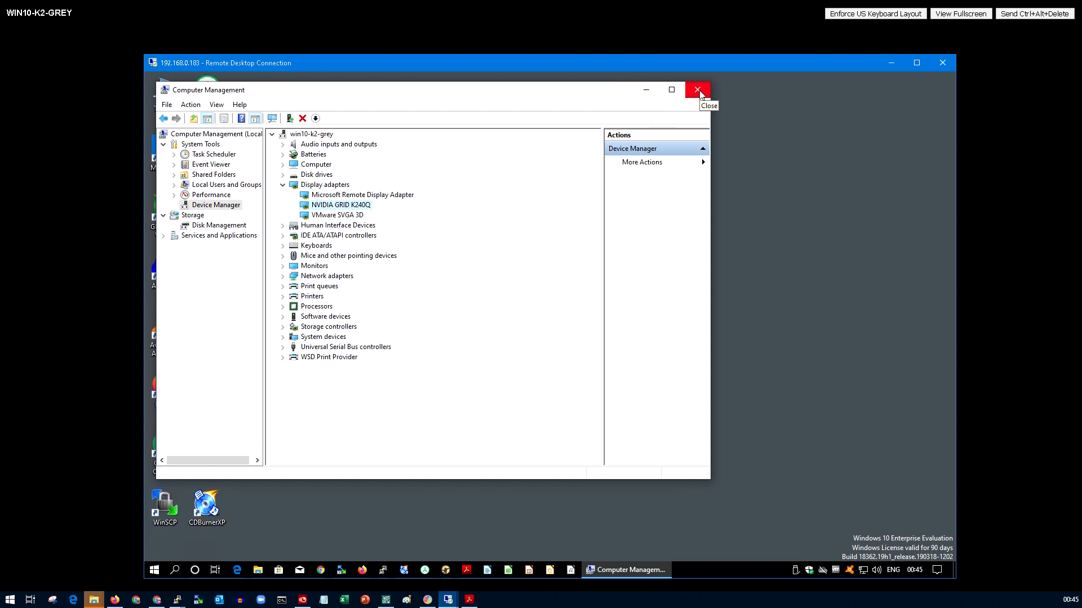
Disable the VMware SVGA 3D adapter through its context menu and confirm with Yes
right_click(338, 214)
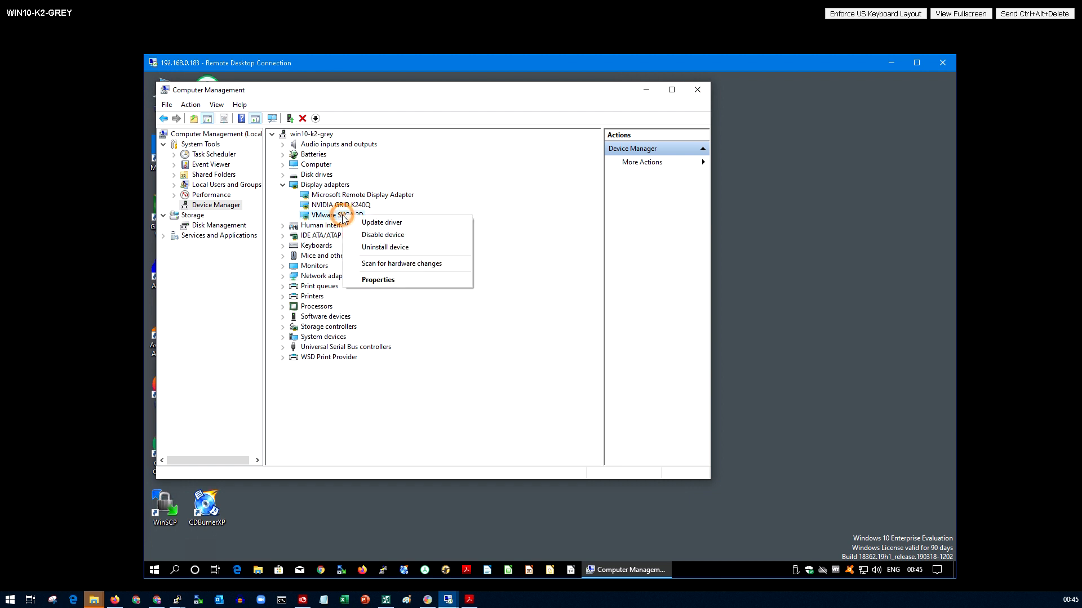
click(382, 234)
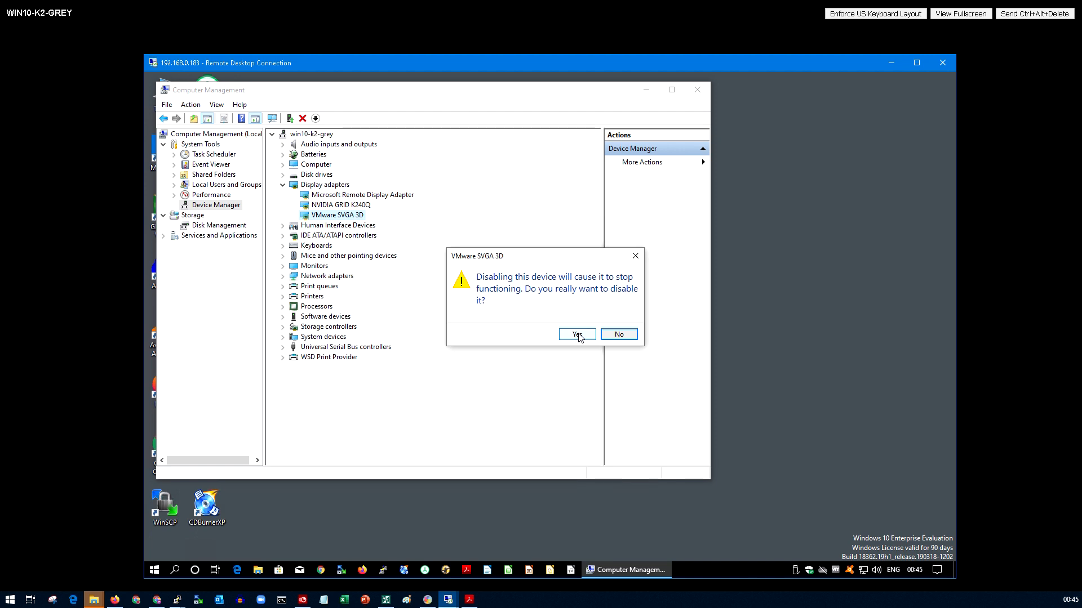
click(576, 335)
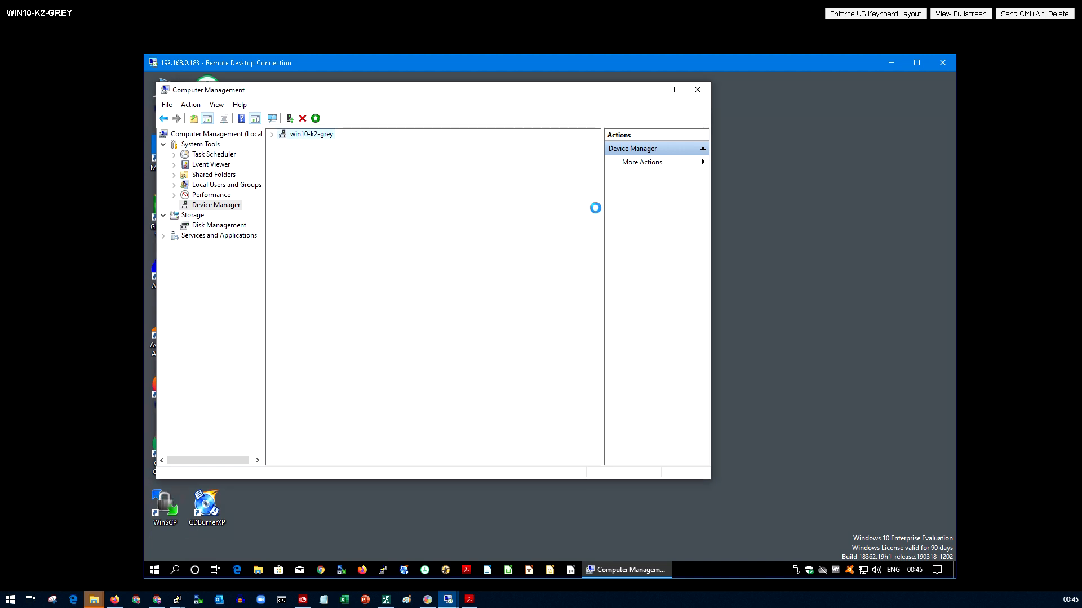